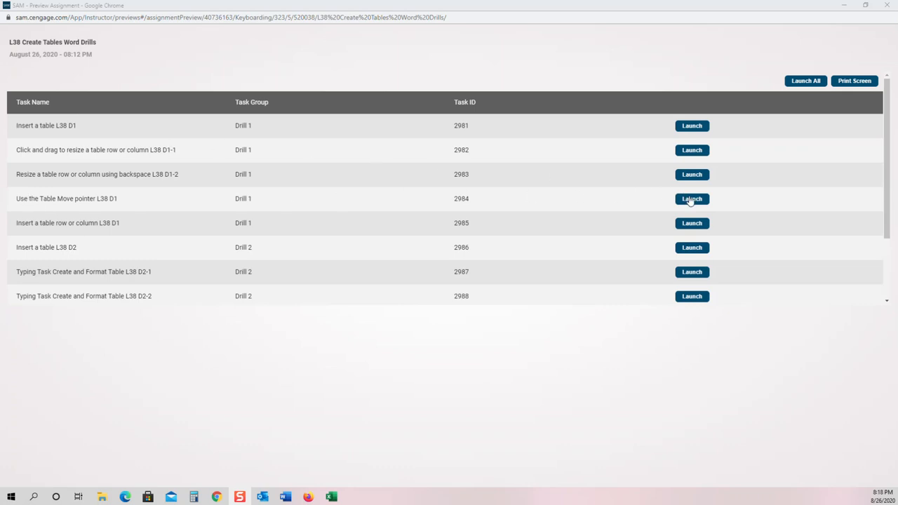
Launch the 'Use the Table Move pointer L38 D1' drill from the task list
{"action": "left_click", "coordinate": [692, 199]}
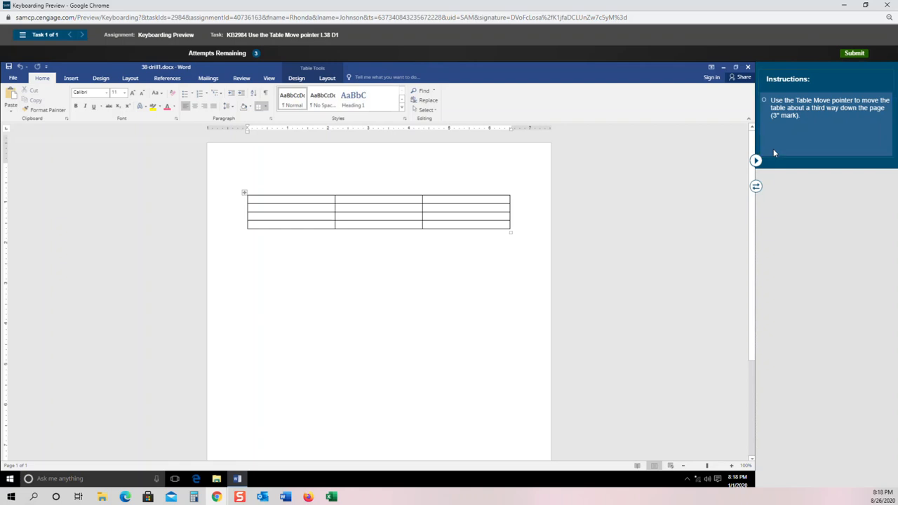
{"action": "mouse_move", "coordinate": [825, 137]}
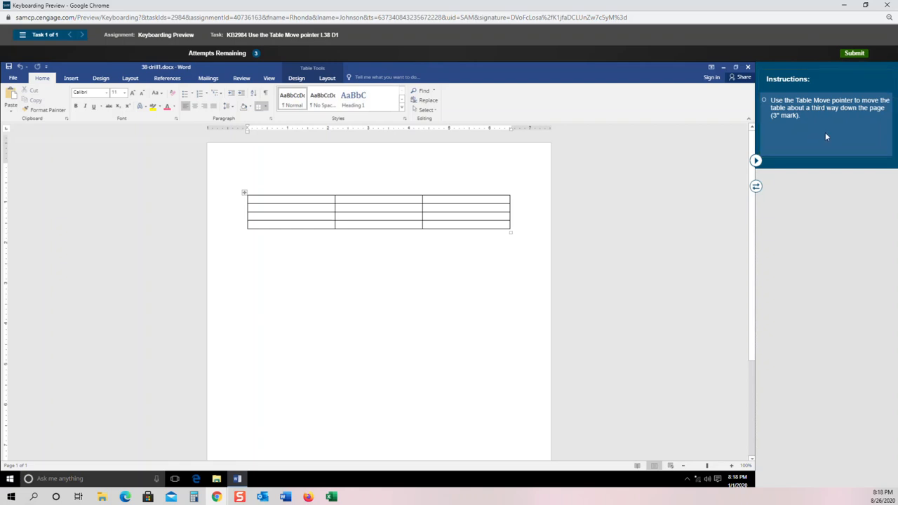
{"action": "mouse_move", "coordinate": [834, 119]}
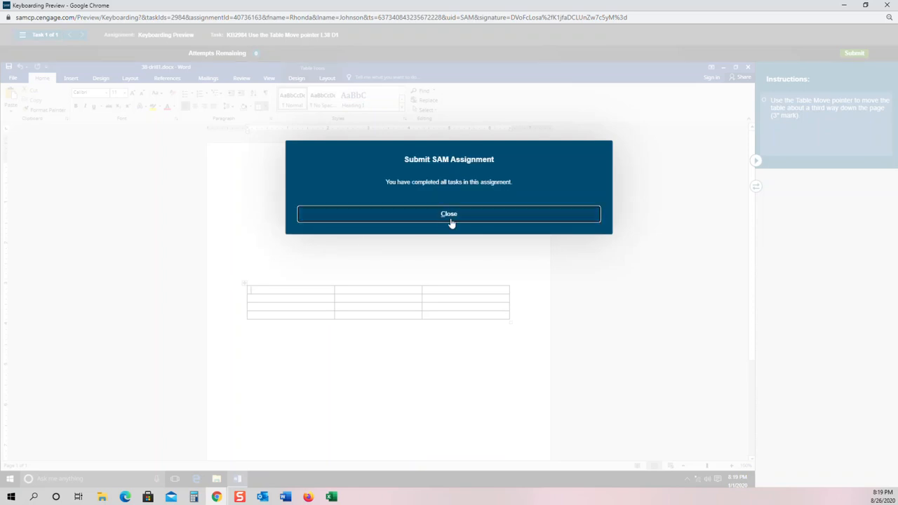
Dismiss the assignment-completed message to return to the L38 task list
{"action": "left_click", "coordinate": [448, 214]}
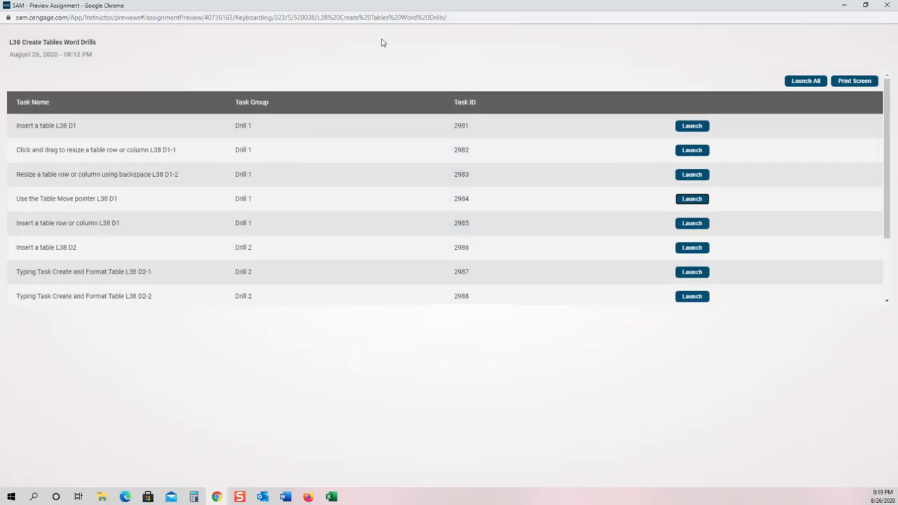